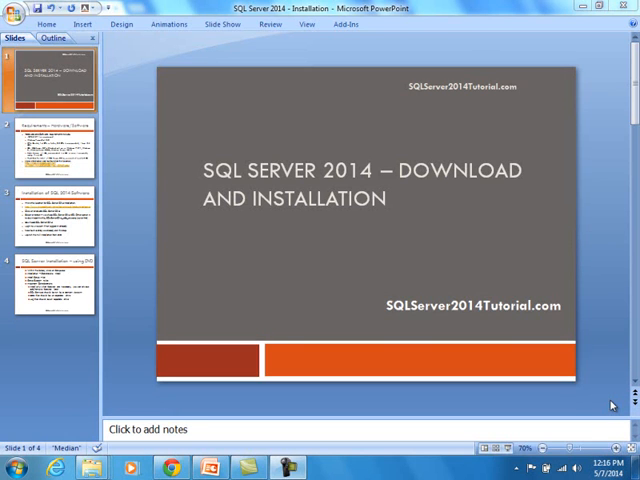
- Show slide 2, 'Requirements – Hardware/Software', and place the cursor in its bulleted text box
click(46, 140)
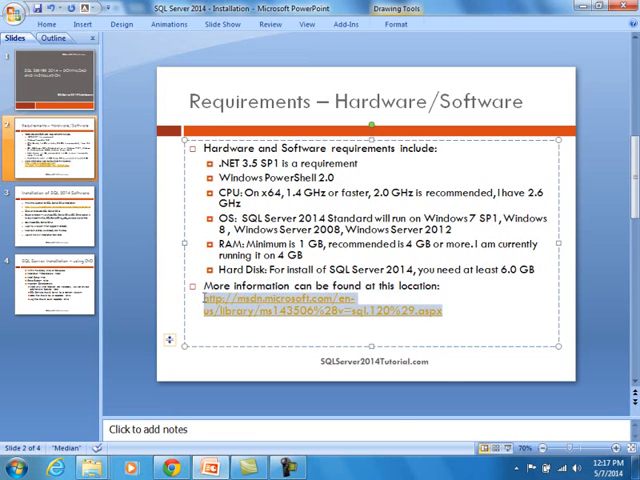
click(52, 212)
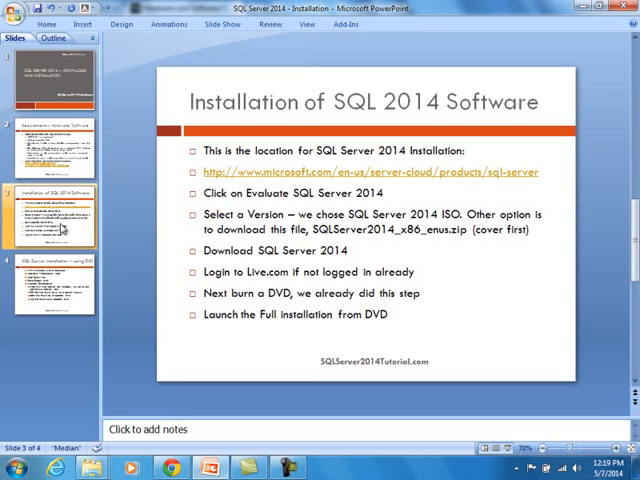
- Show slide 3, 'Installation of SQL 2014 Software', with the download and install steps
click(356, 172)
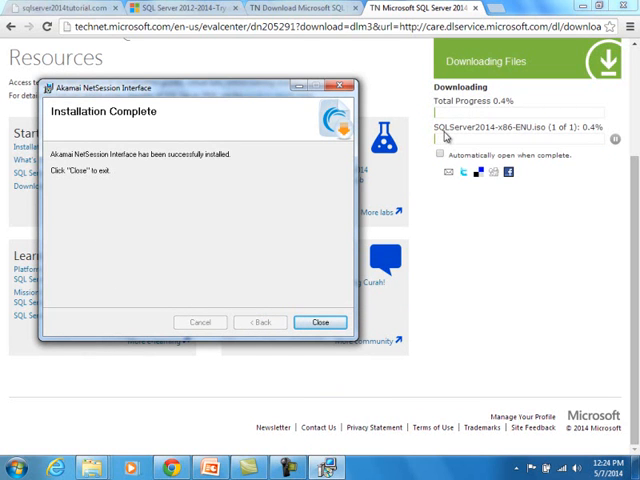
- Close the Akamai NetSession 'Installation Complete' dialog so the SQL Server download continues
click(320, 322)
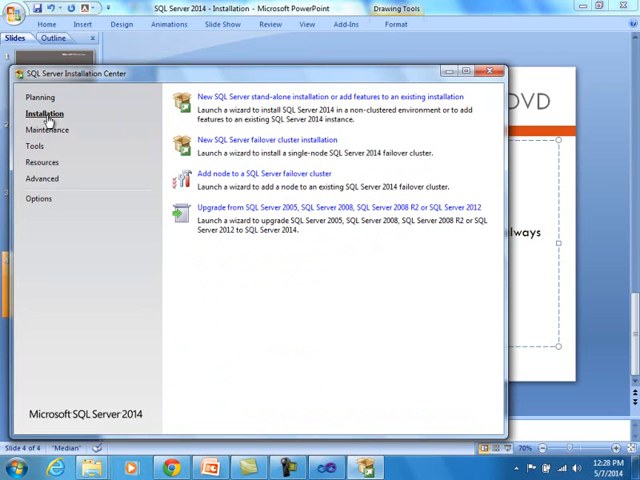
- Choose Installation in the Installation Center to list new stand-alone installation options
click(330, 96)
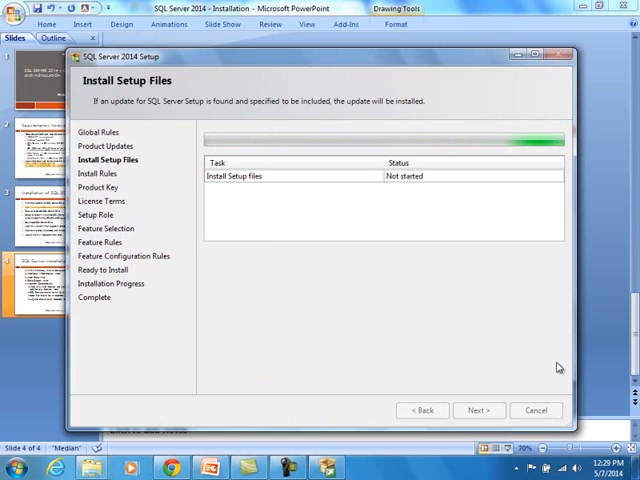
- Advance the setup wizard with Next toward the Install Setup Files stage
click(478, 410)
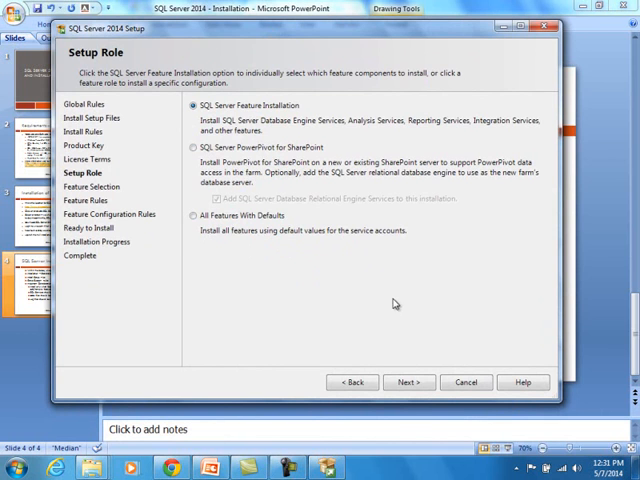